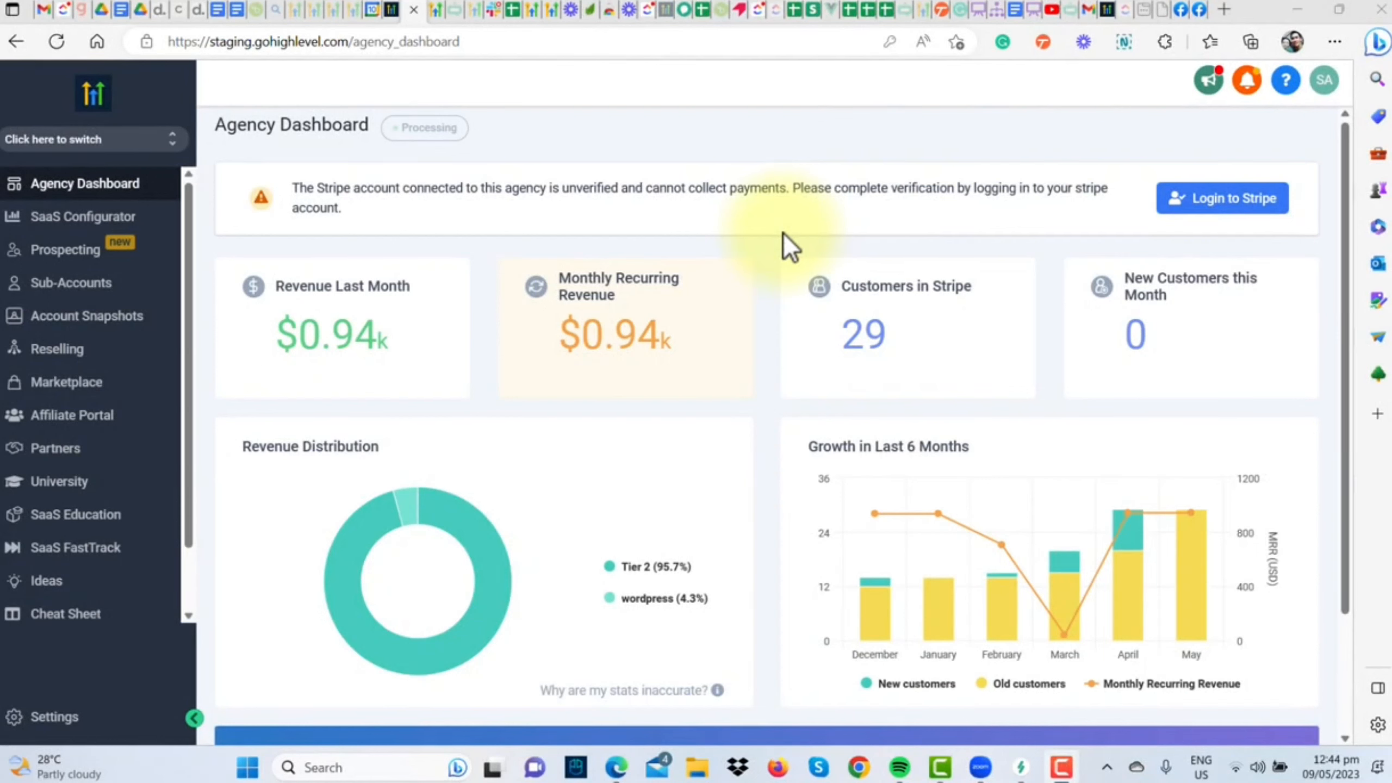
pyautogui.moveTo(259, 153)
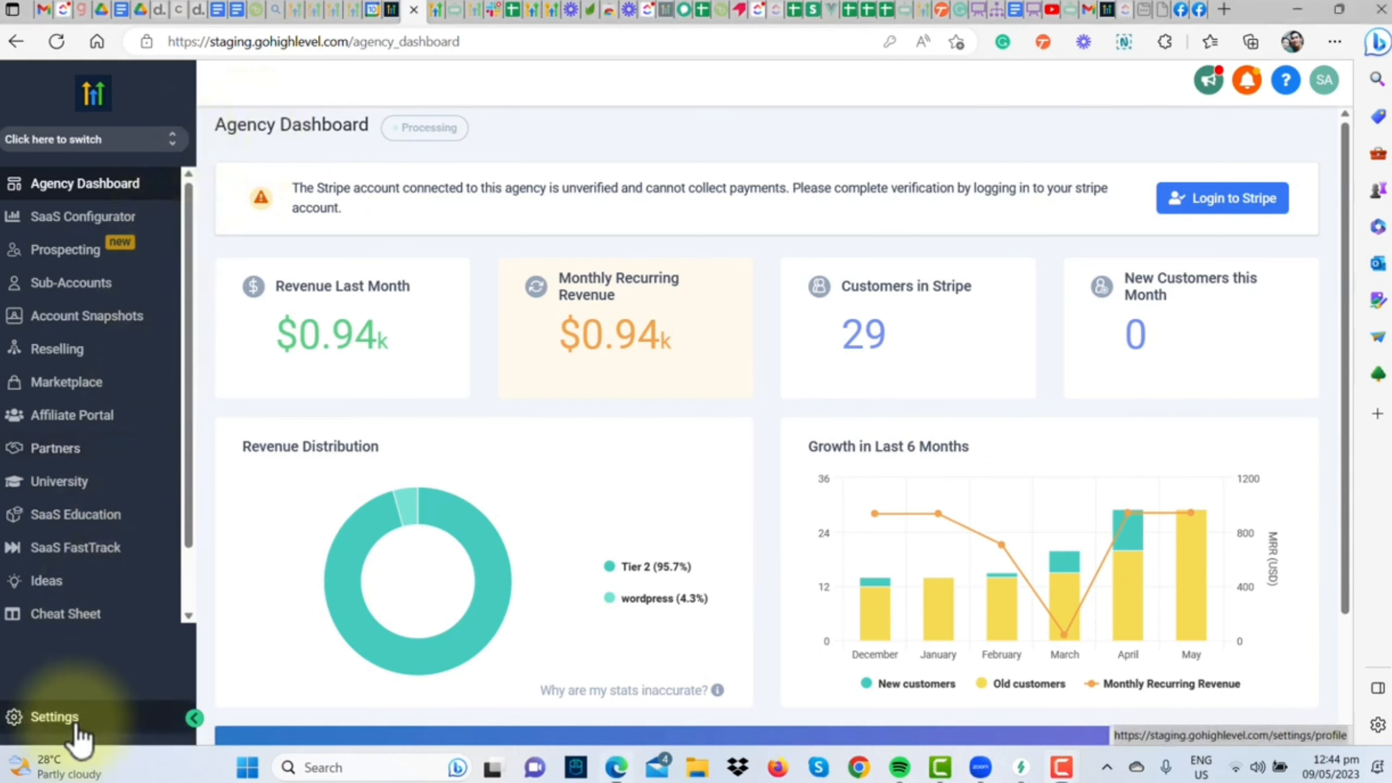
# - Open the agency Company settings and focus the empty Whitelabel Domain field
pyautogui.click(52, 717)
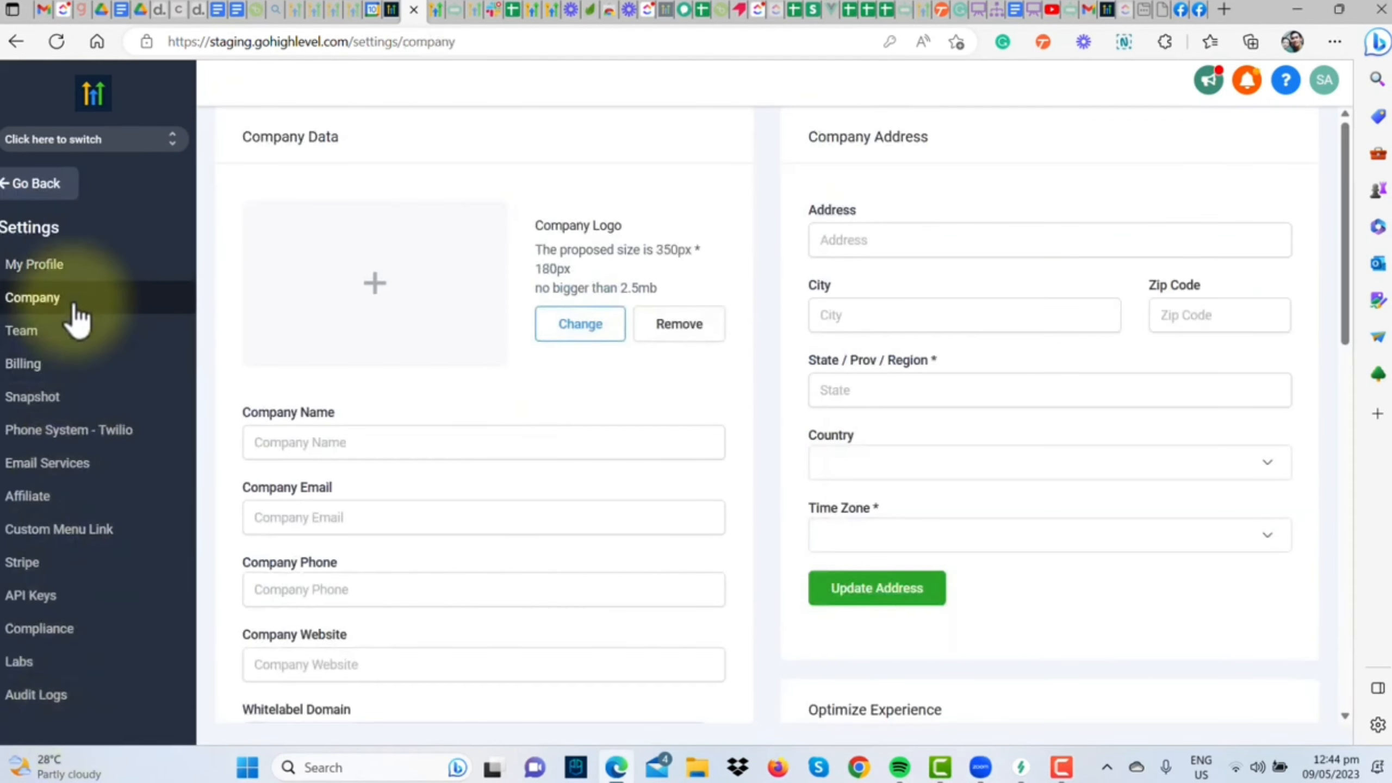
pyautogui.scroll(-3)
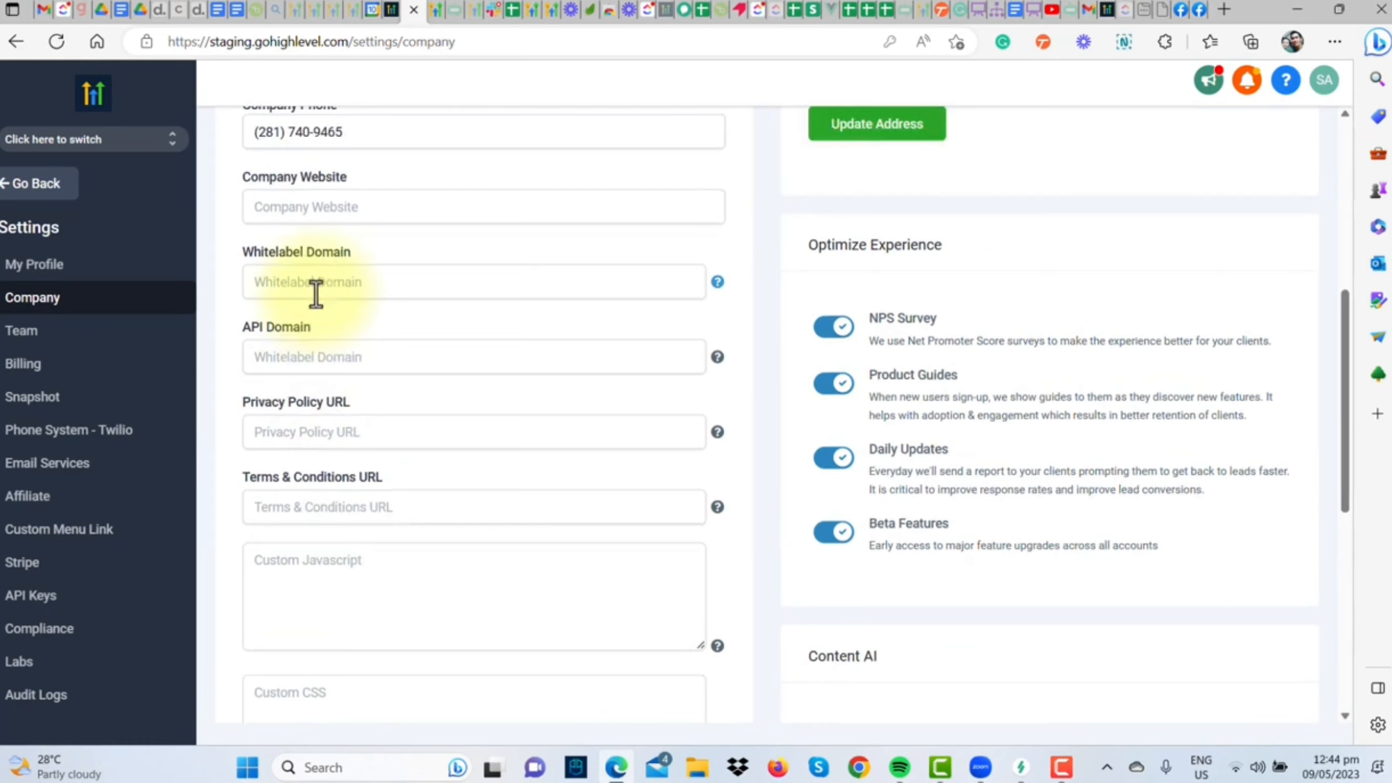
pyautogui.scroll(-3)
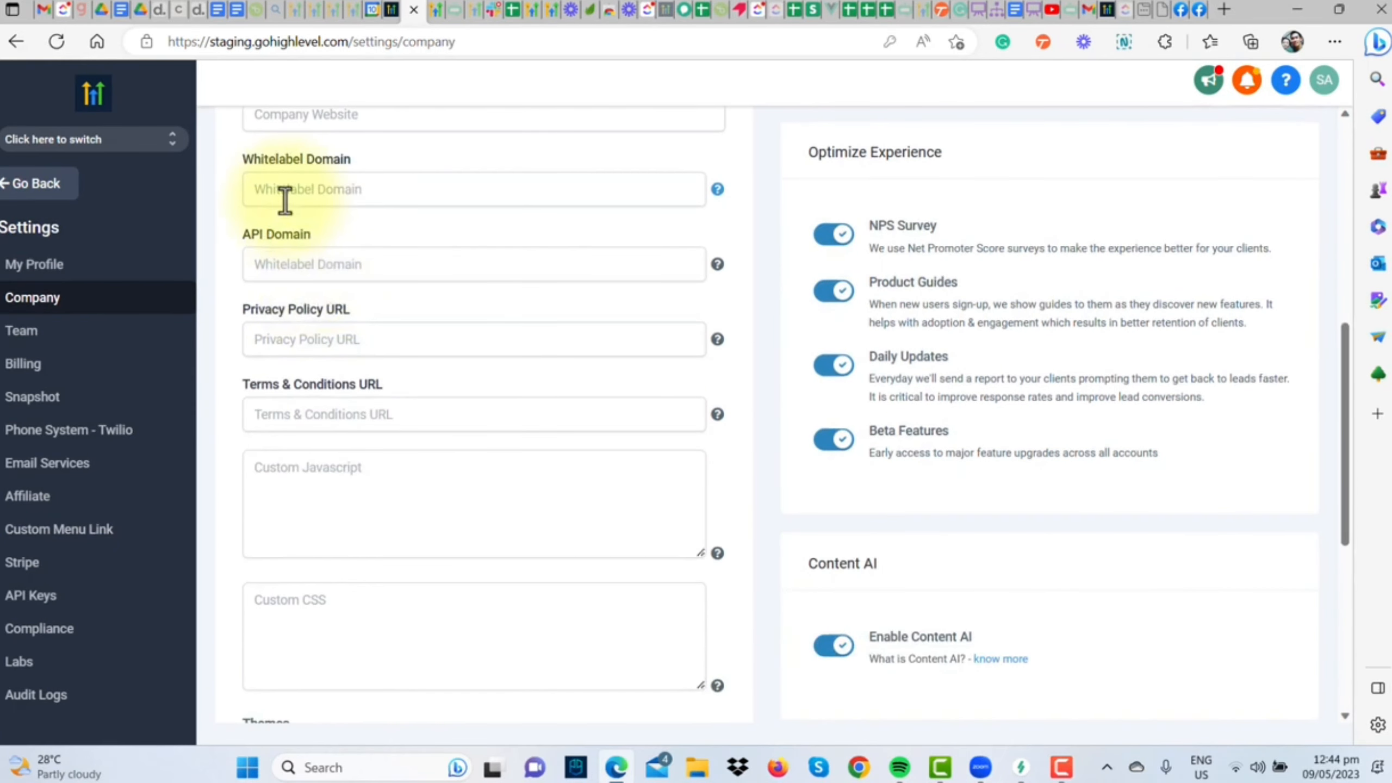
pyautogui.click(310, 196)
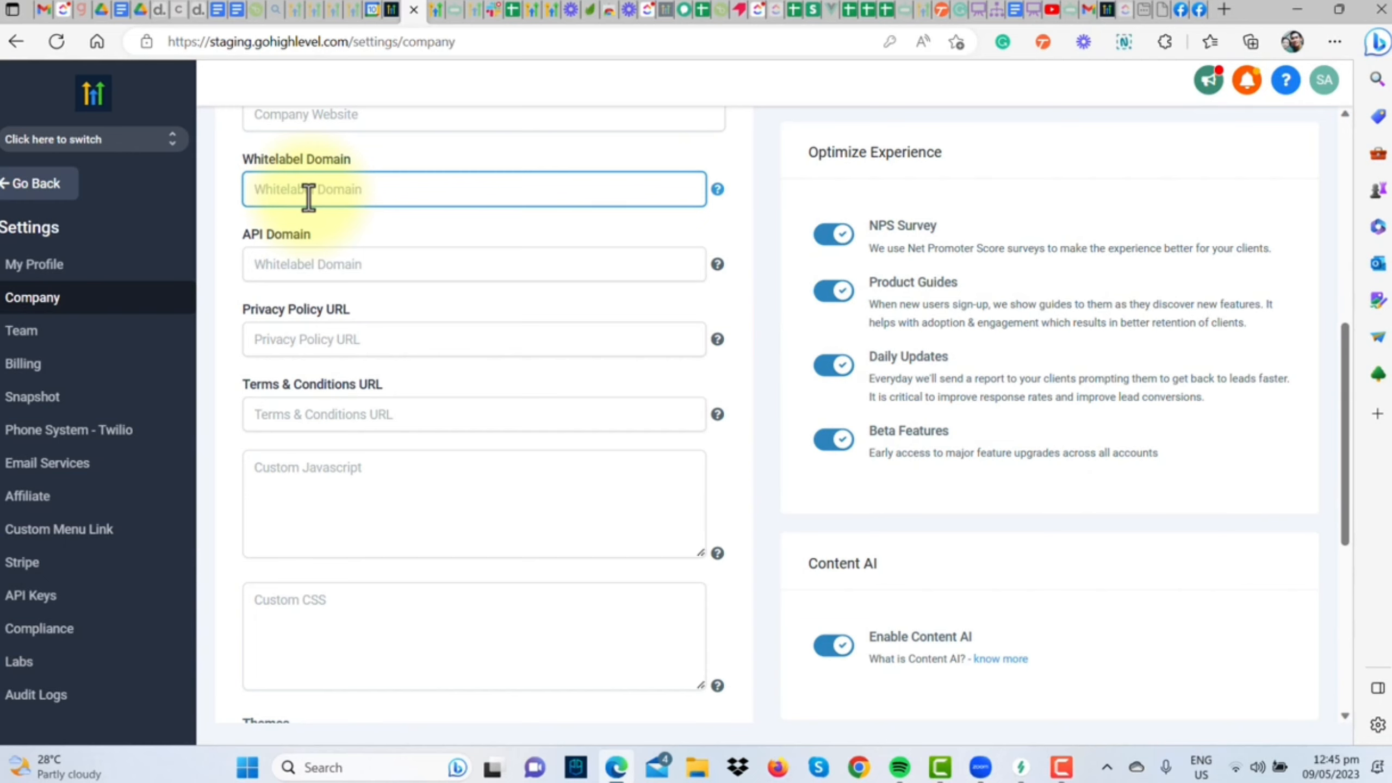
# - Enter app.hometownrealty.com as Whitelabel Domain and link.hometownrealty.com as API Domain
pyautogui.write('app.hometownrealty.com')
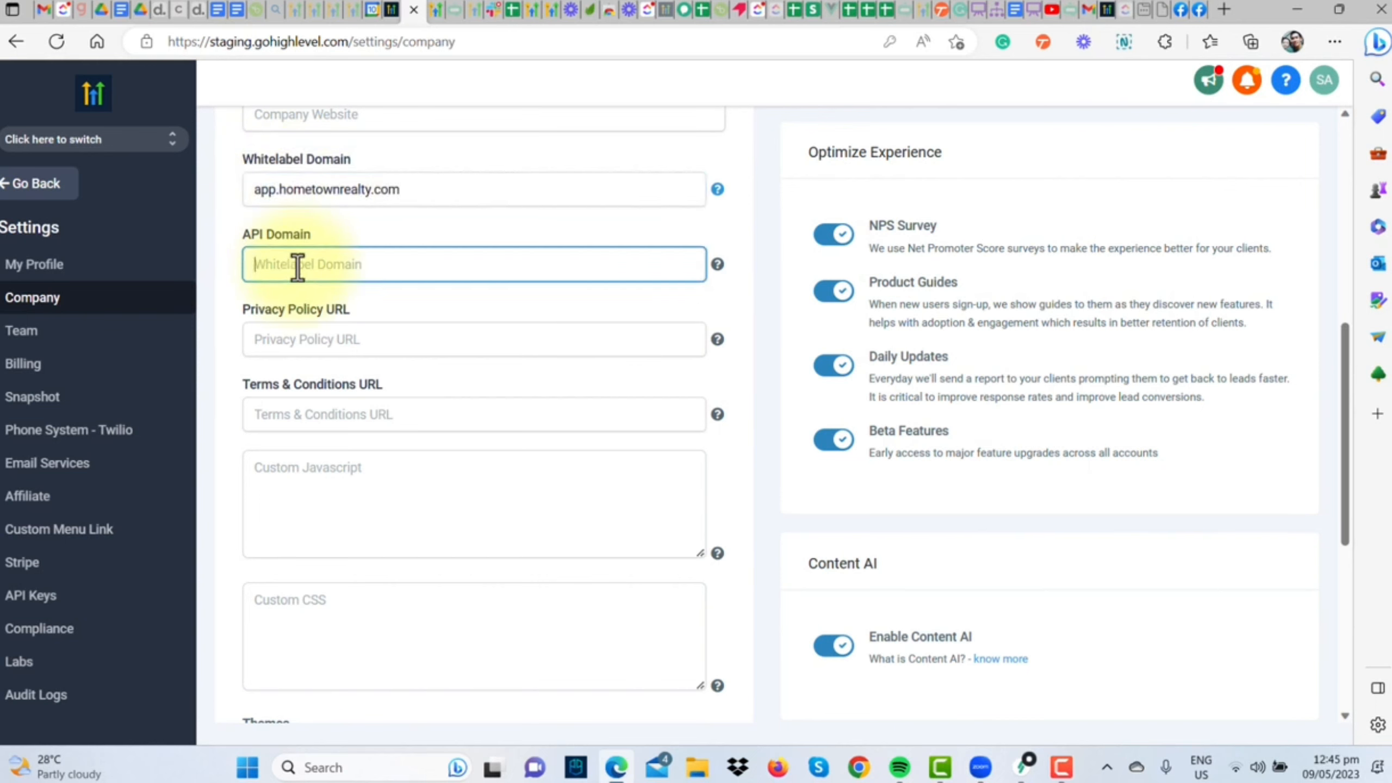
pyautogui.write('link')
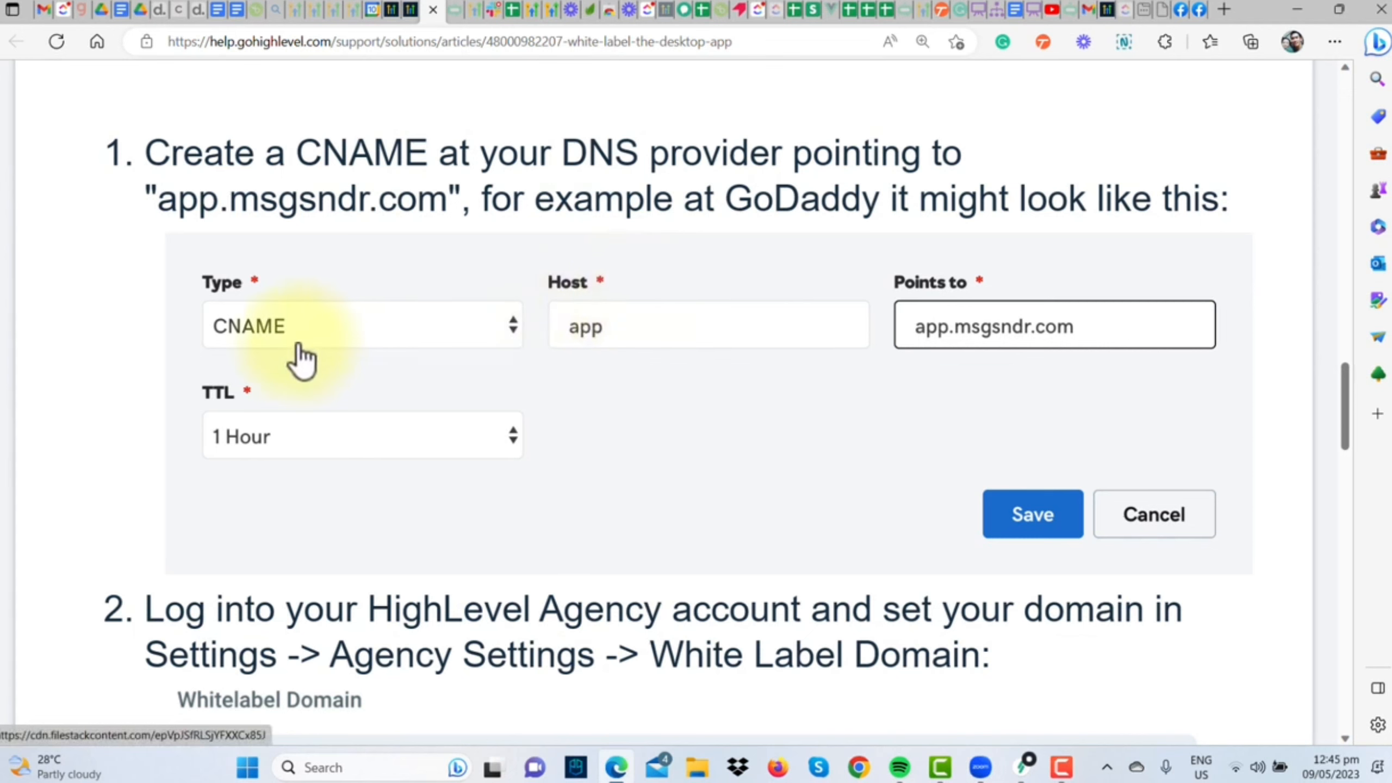
pyautogui.moveTo(609, 354)
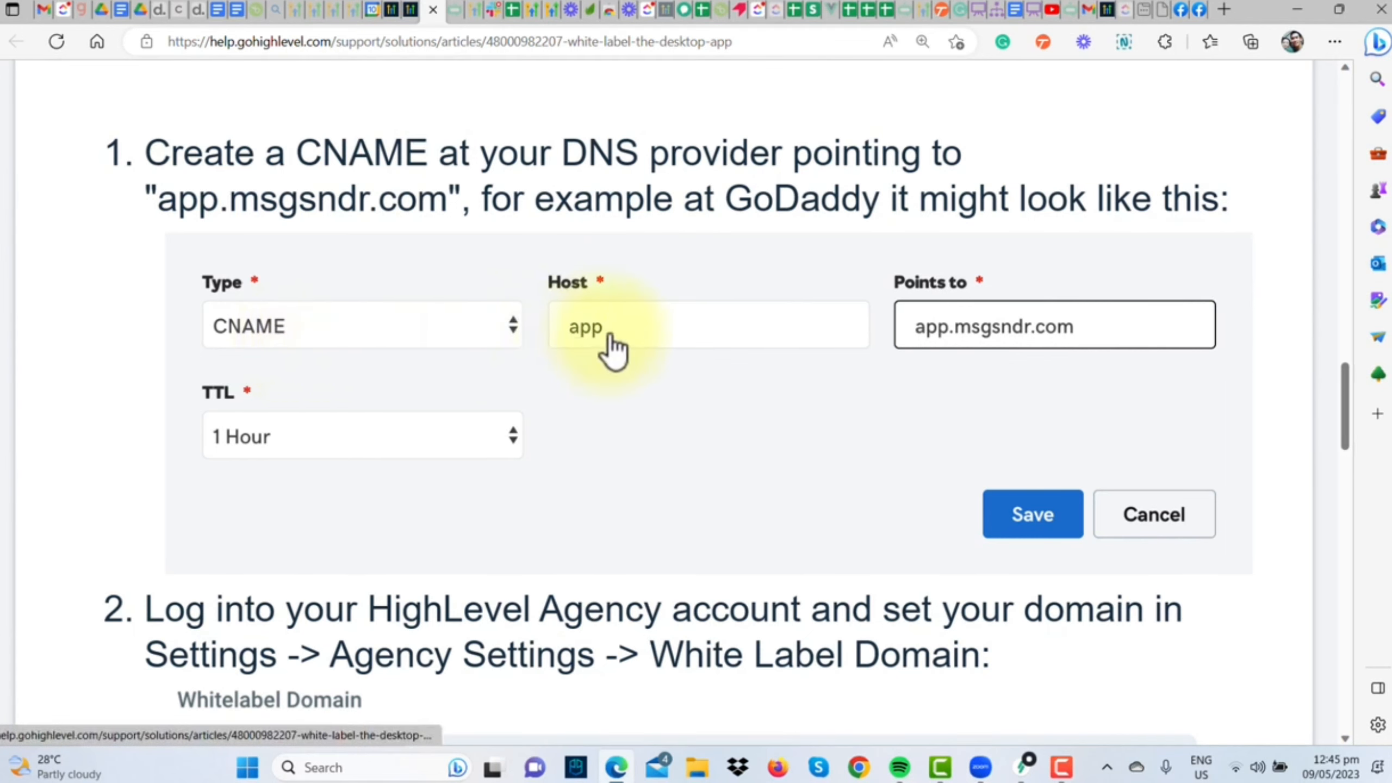
pyautogui.moveTo(982, 337)
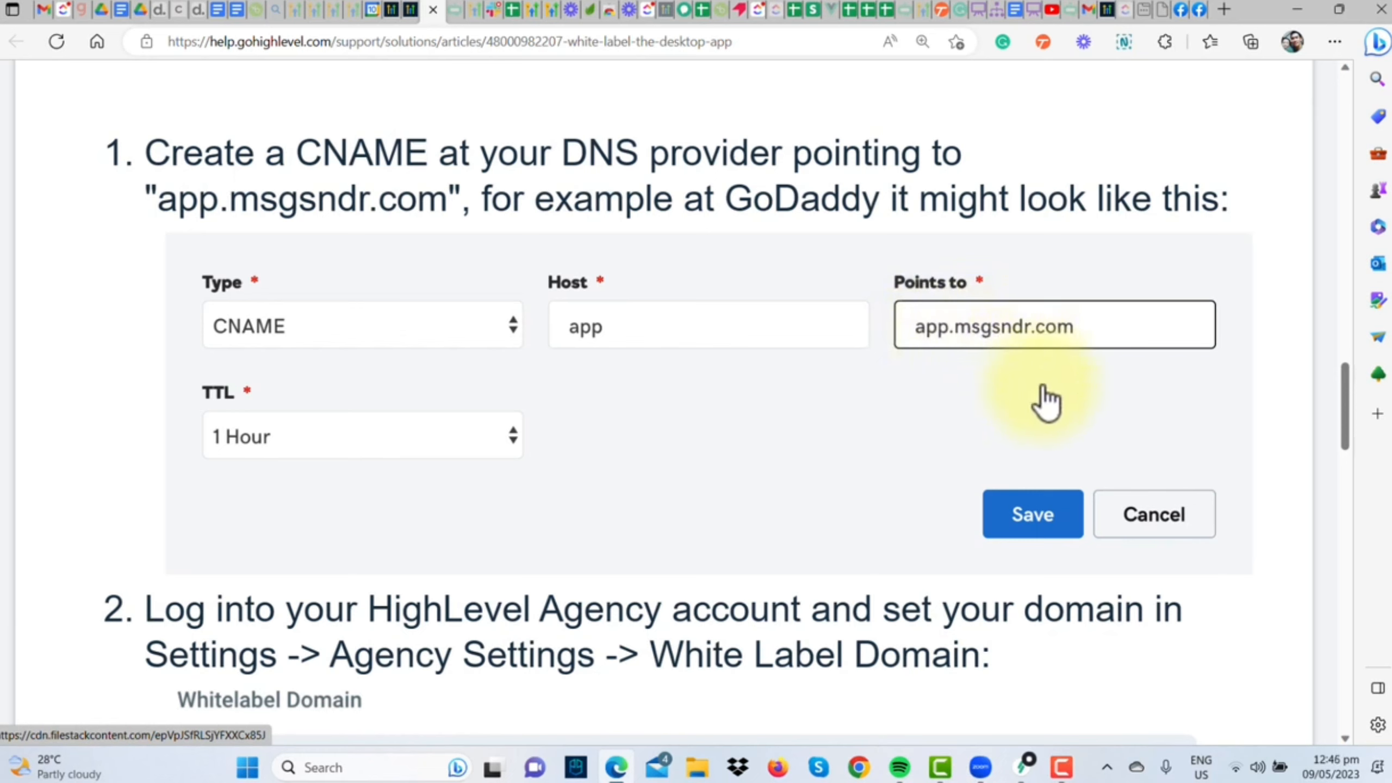
pyautogui.moveTo(893, 434)
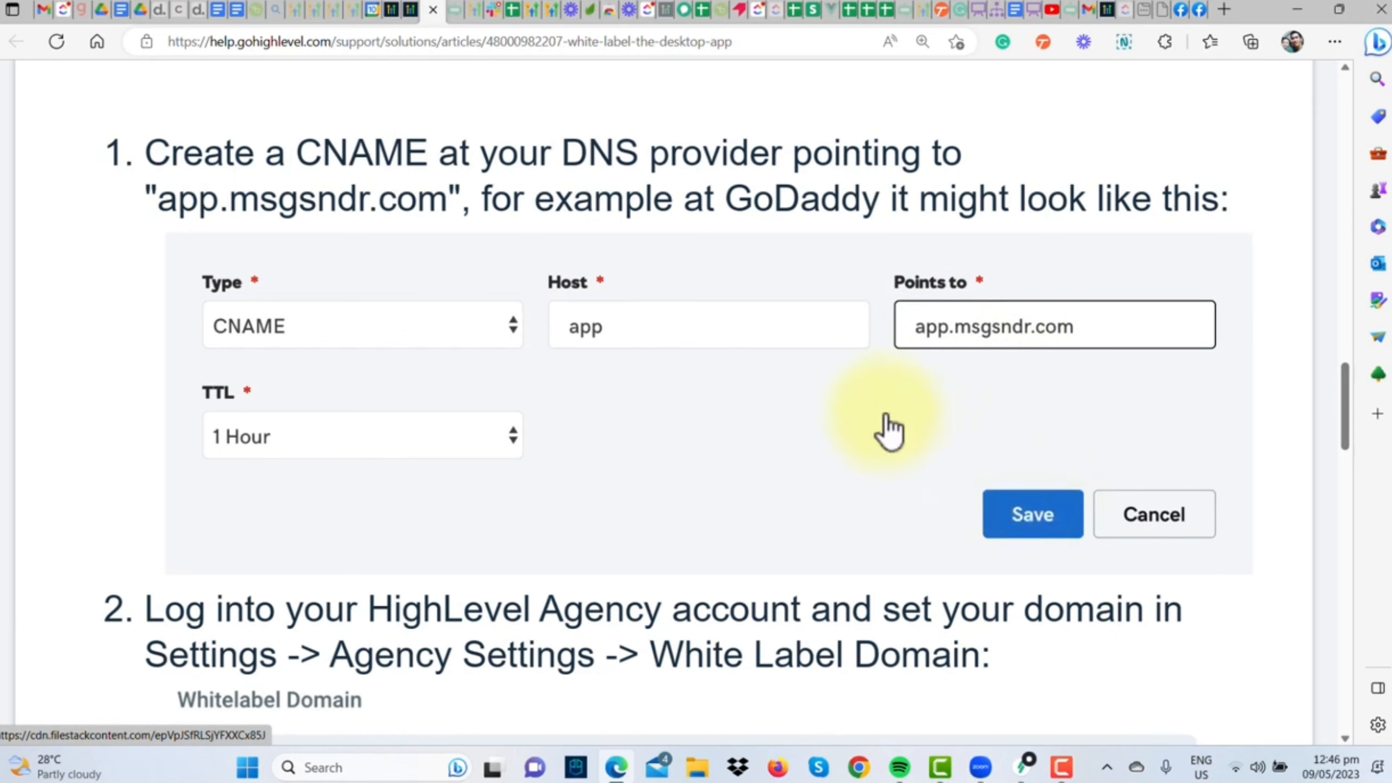
pyautogui.moveTo(697, 379)
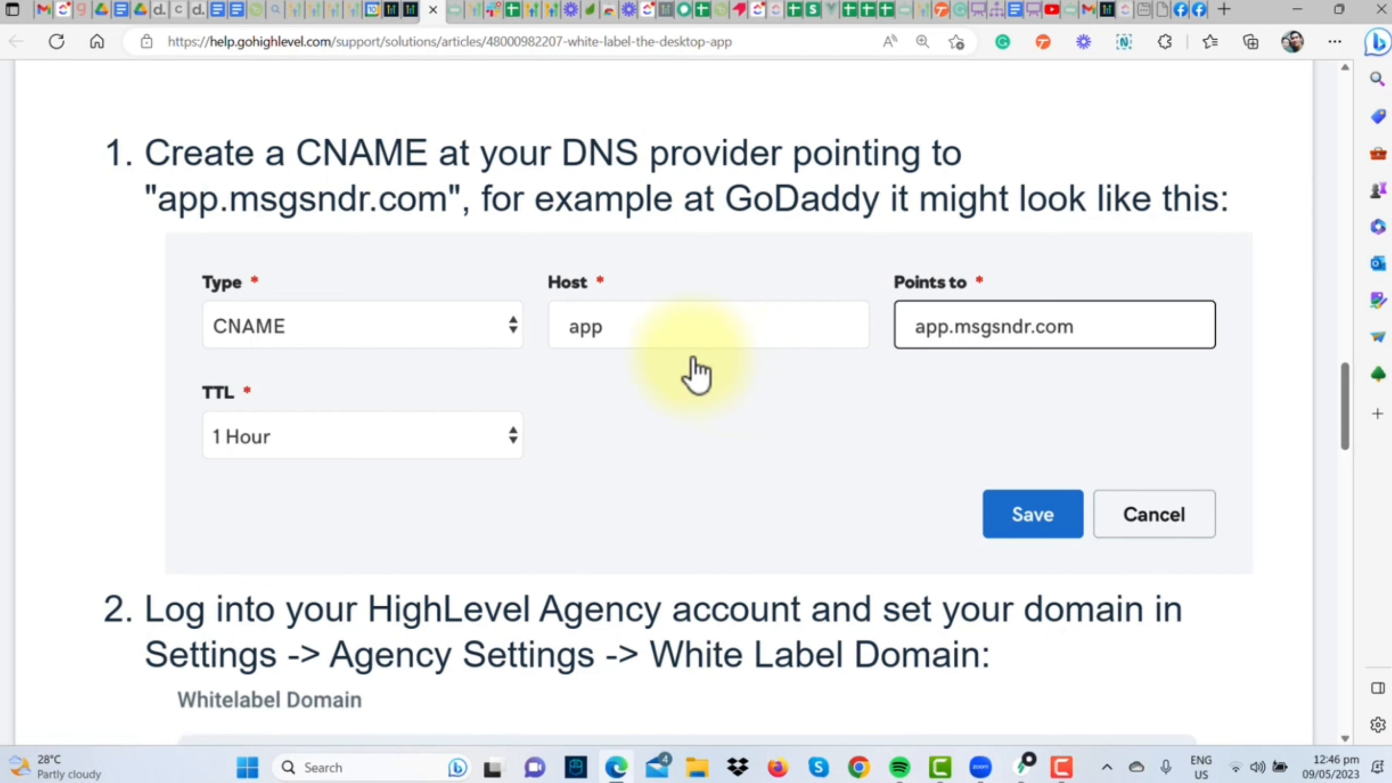
pyautogui.moveTo(326, 362)
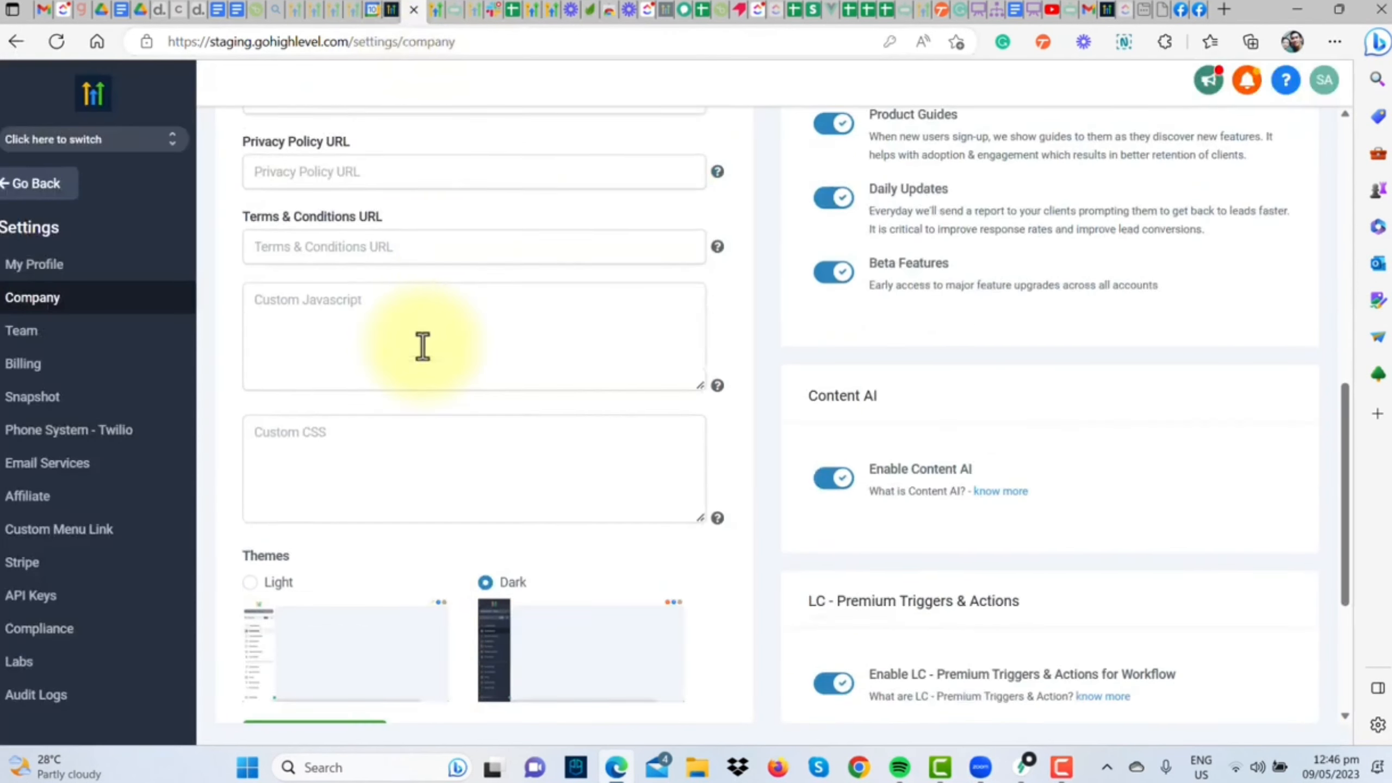
# - Scroll up to review the Whitelabel and API Domain fields on Company settings
pyautogui.scroll(3)
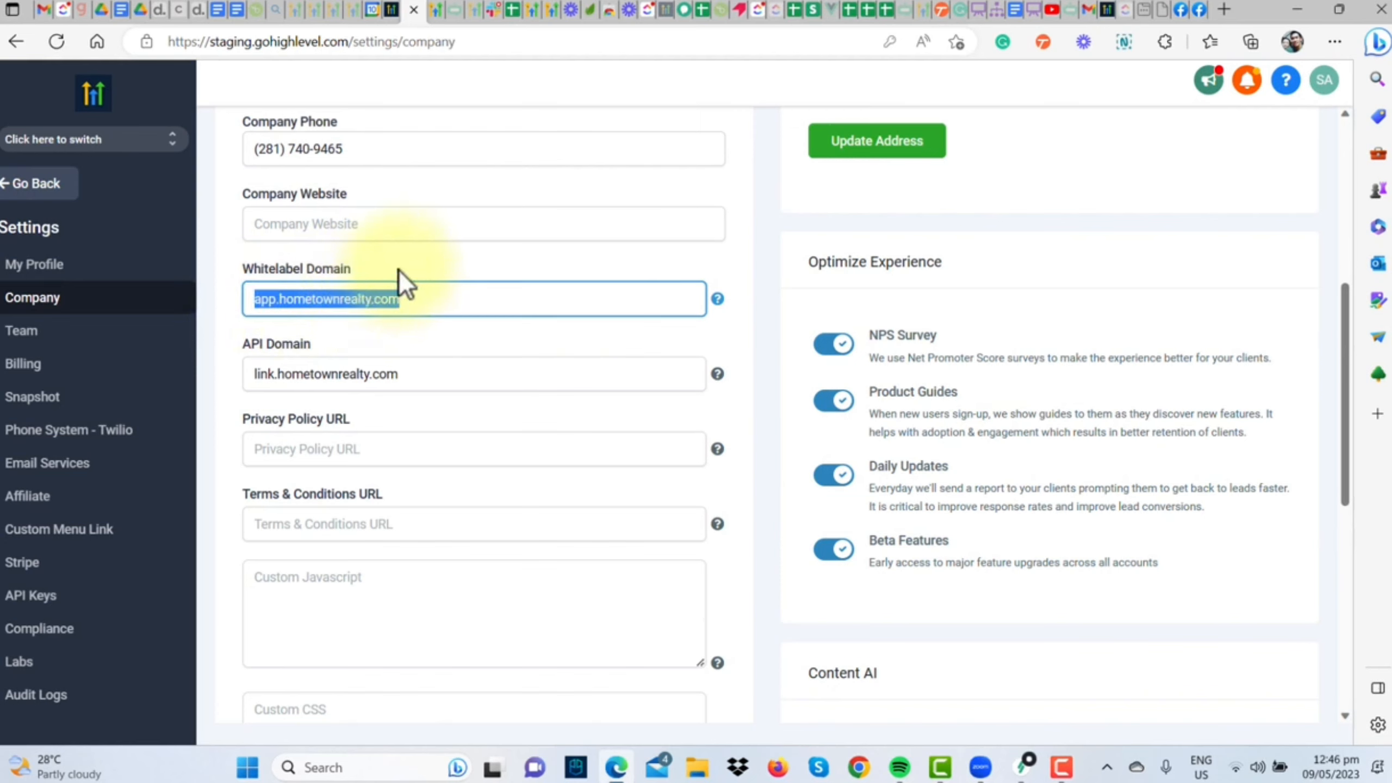
pyautogui.click(435, 300)
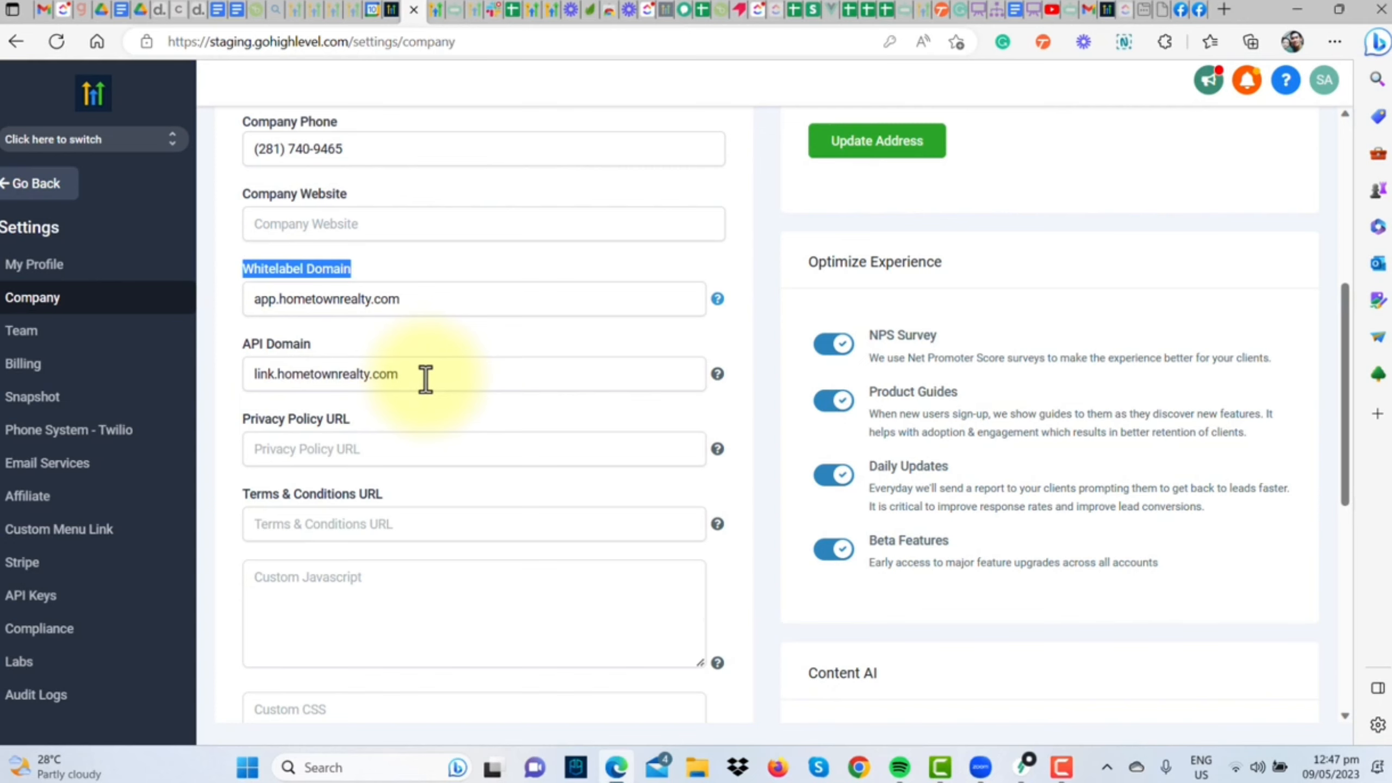
pyautogui.doubleClick(329, 375)
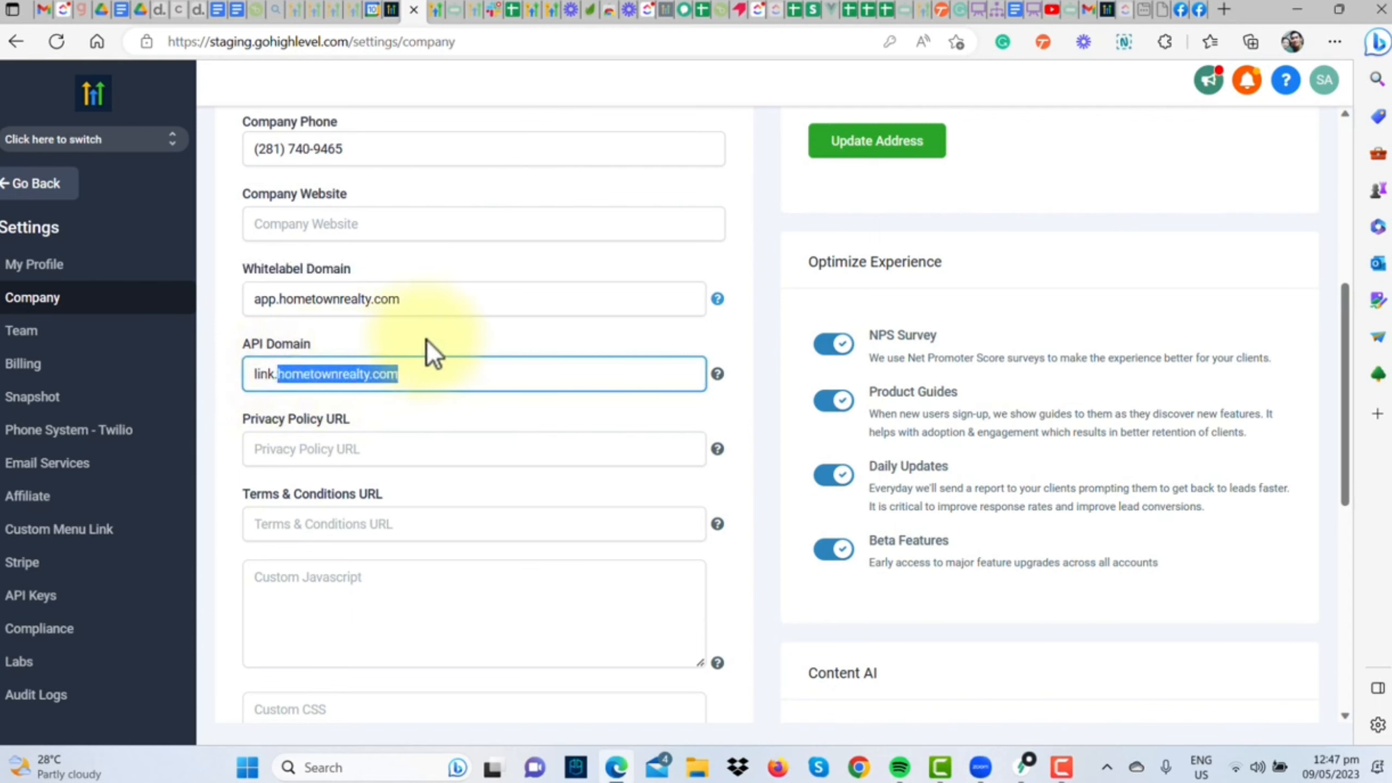